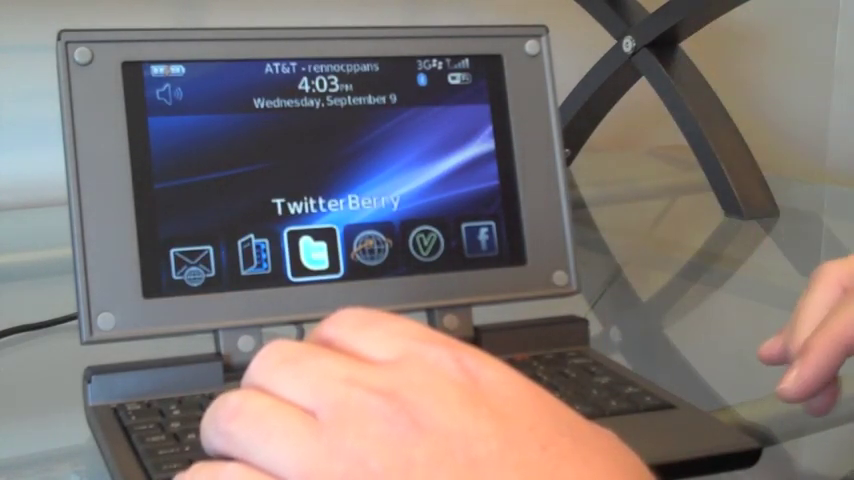
click(310, 253)
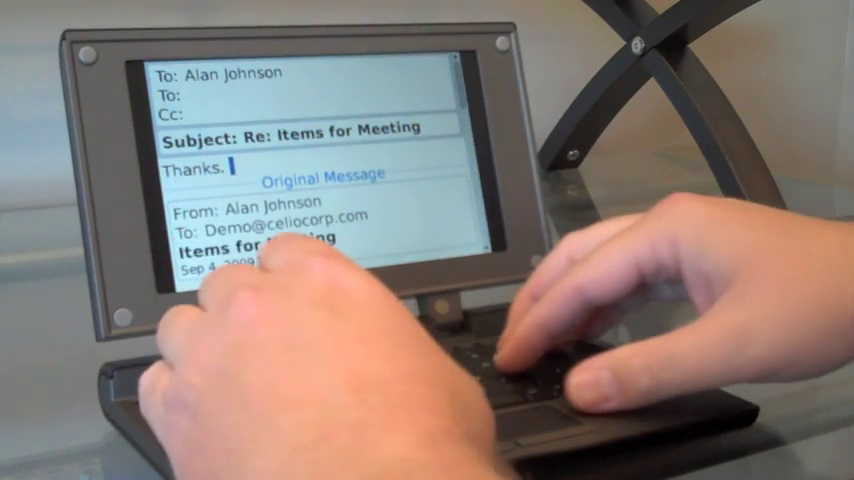
text(Get ba)
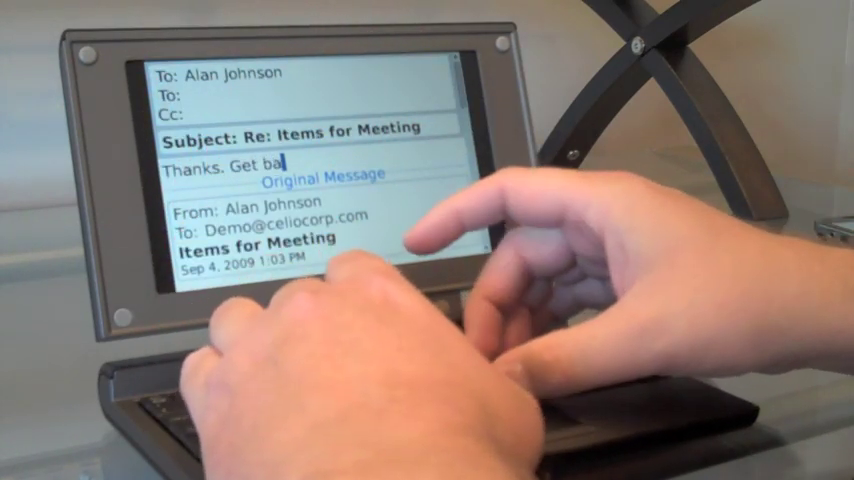